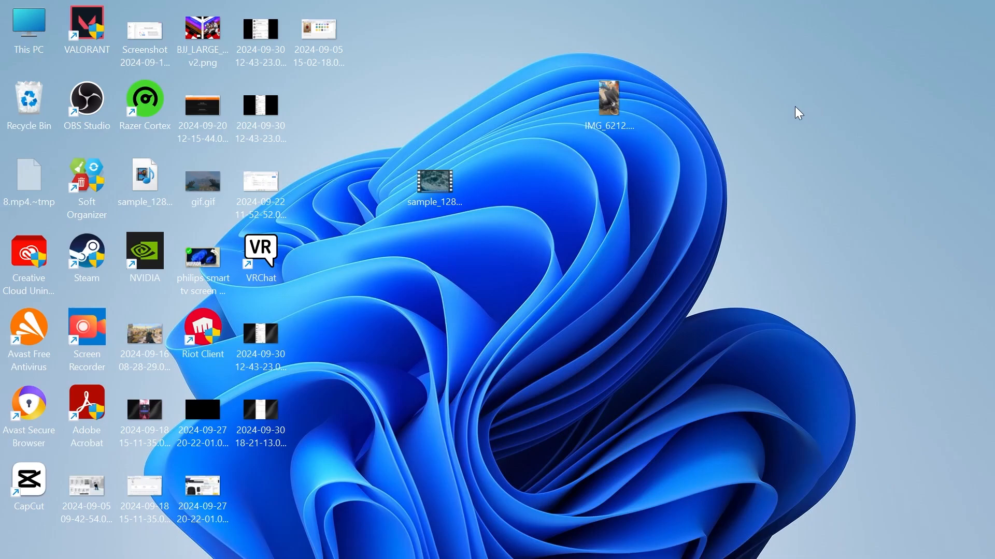
{"action": "mouse_move", "coordinate": [677, 273]}
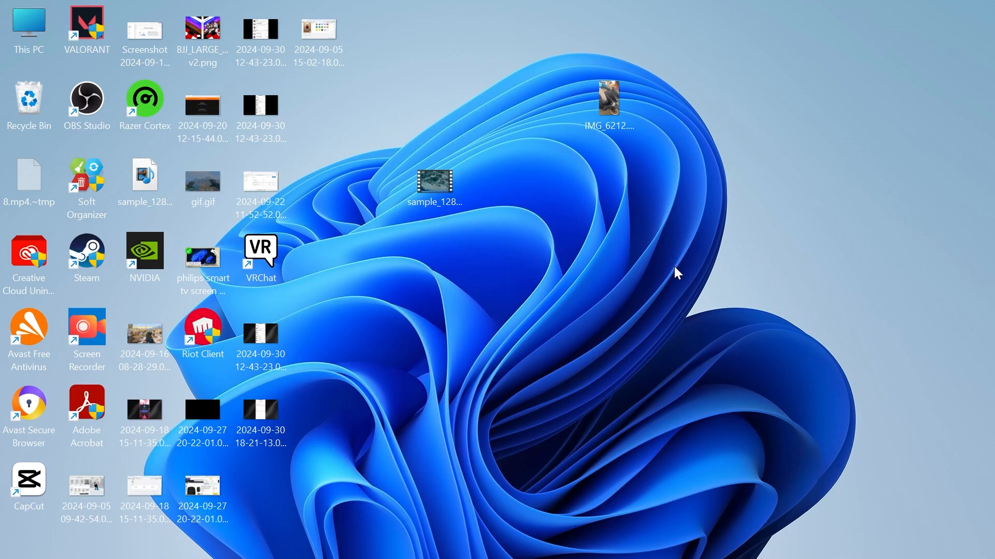
{"action": "mouse_move", "coordinate": [607, 232]}
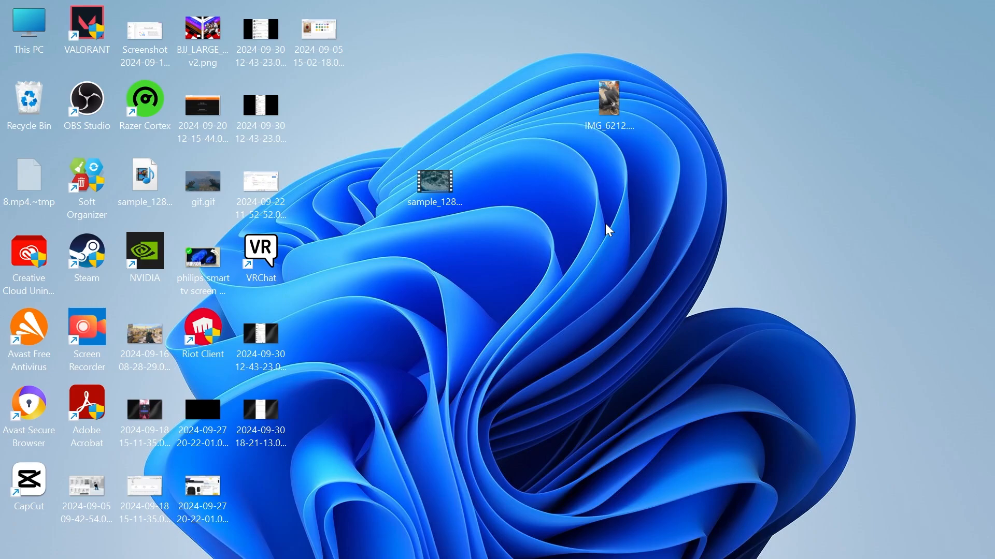
- Search the Start menu for "settings" to find the Settings app
{"action": "type", "text": "settings"}
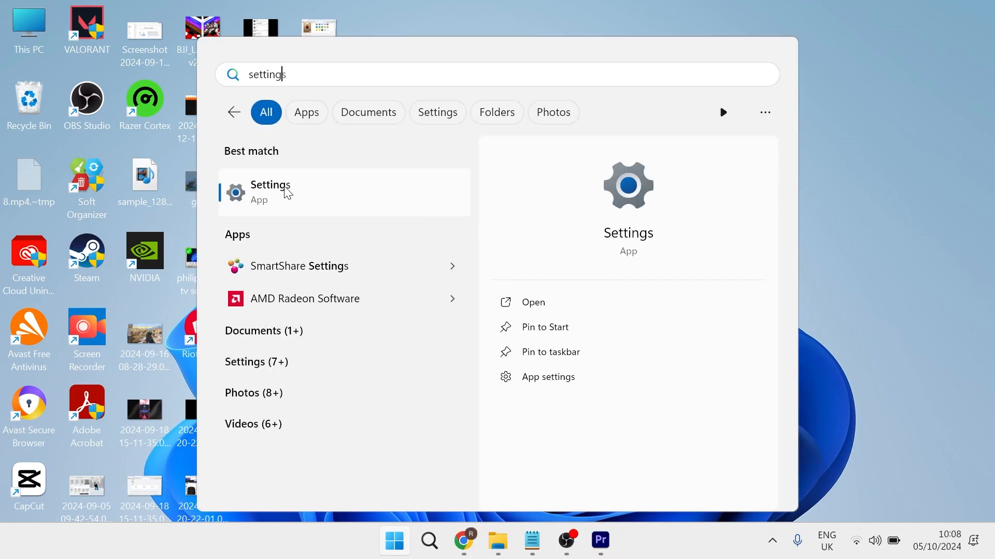
- Filter the installed apps list in Settings for "avast"
{"action": "left_click", "coordinate": [269, 192]}
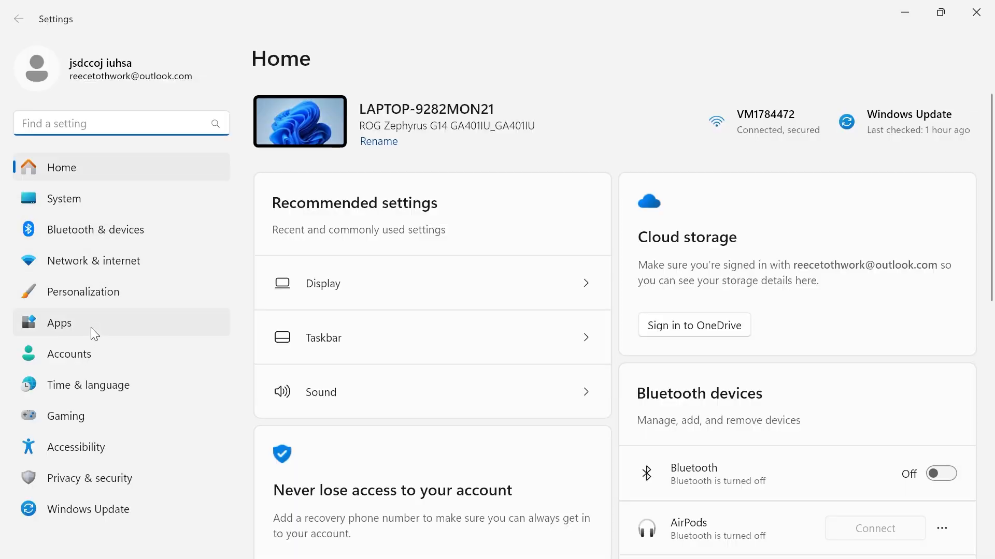
{"action": "left_click", "coordinate": [58, 322]}
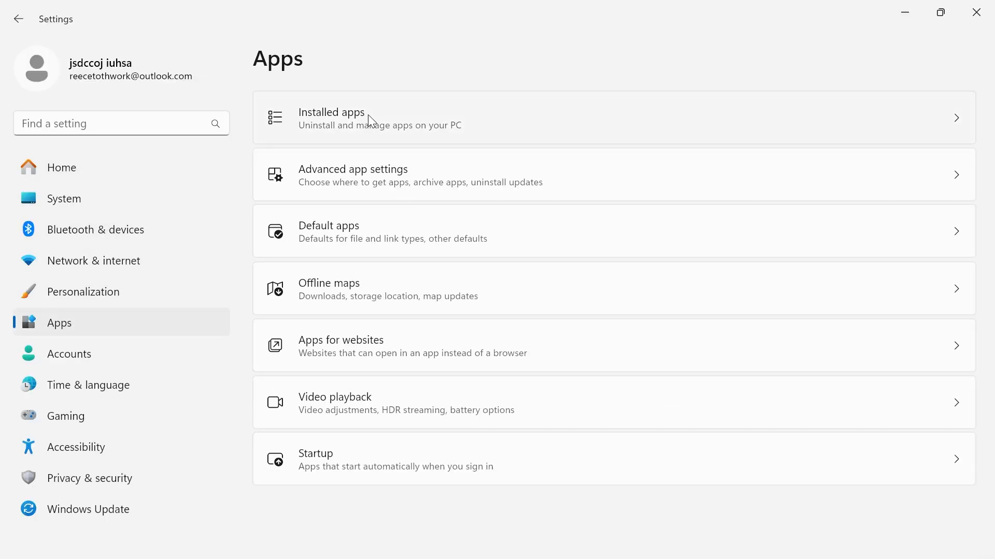
{"action": "left_click", "coordinate": [331, 118]}
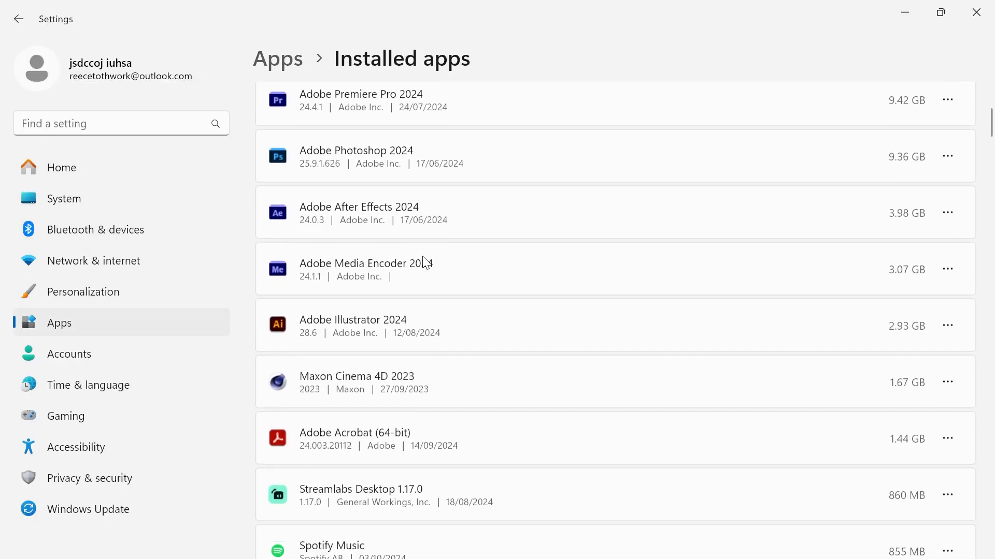
{"action": "scroll", "scroll_direction": "down", "scroll_amount": 3}
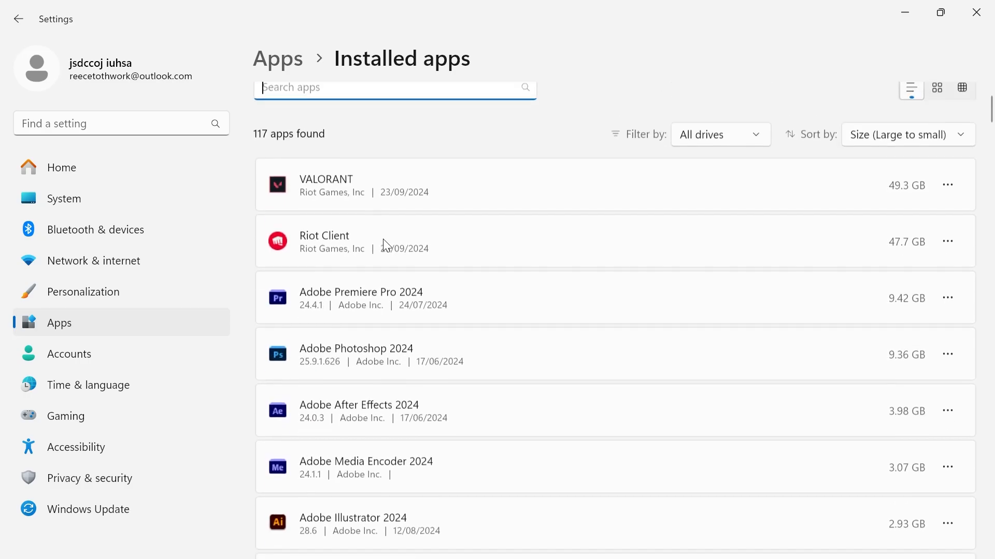
{"action": "type", "text": "a"}
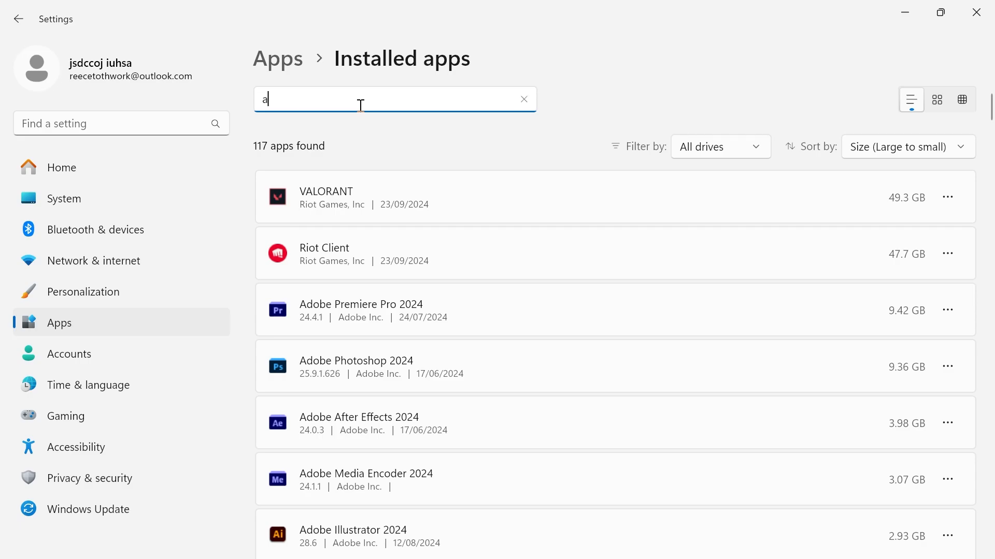
{"action": "type", "text": "vast"}
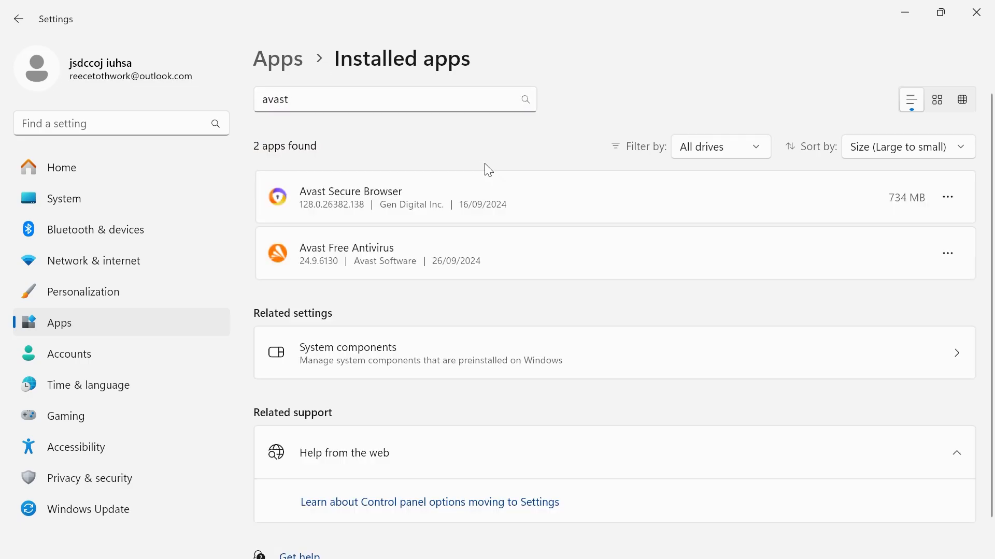
{"action": "mouse_move", "coordinate": [722, 282]}
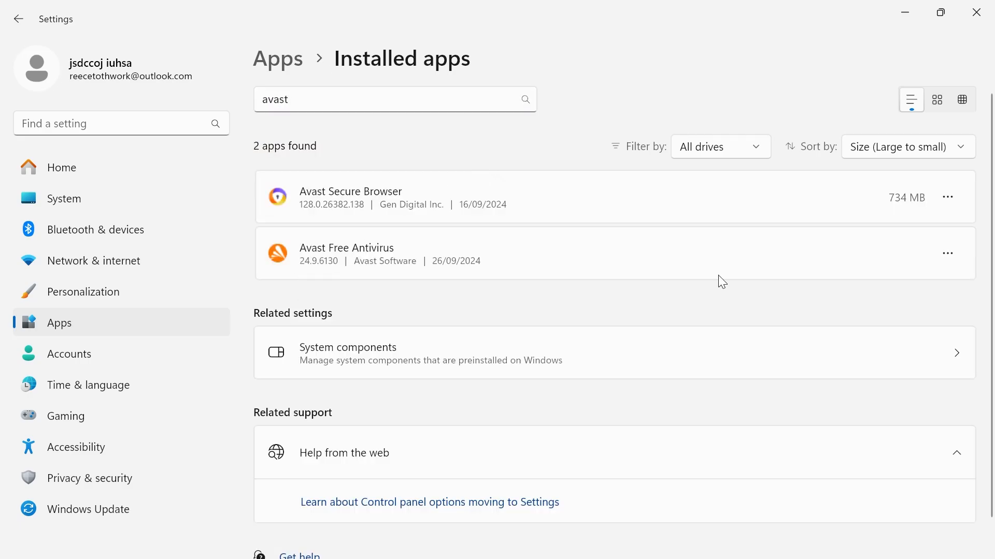
- Uninstall Avast Free Antivirus from its app options and confirm
{"action": "left_click", "coordinate": [947, 253]}
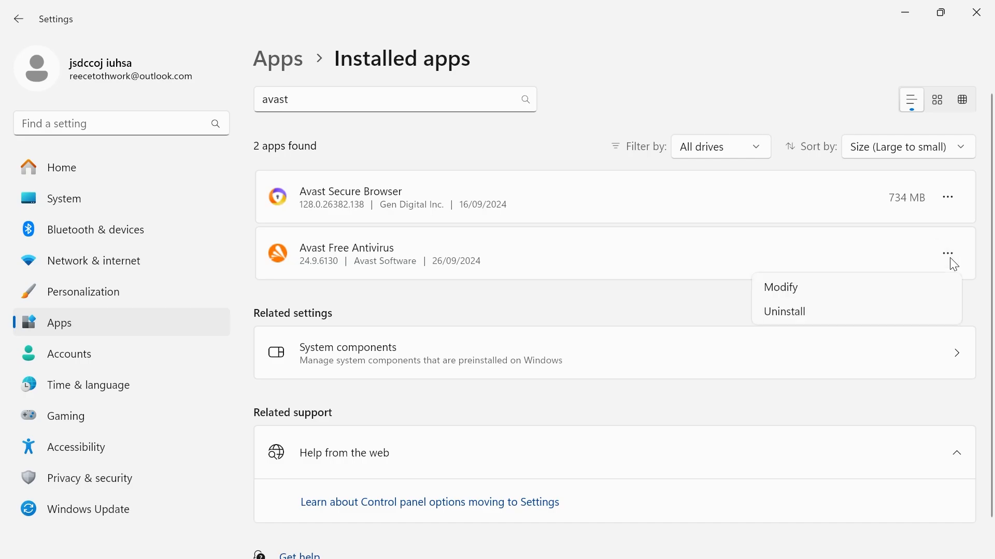
{"action": "left_click", "coordinate": [783, 311]}
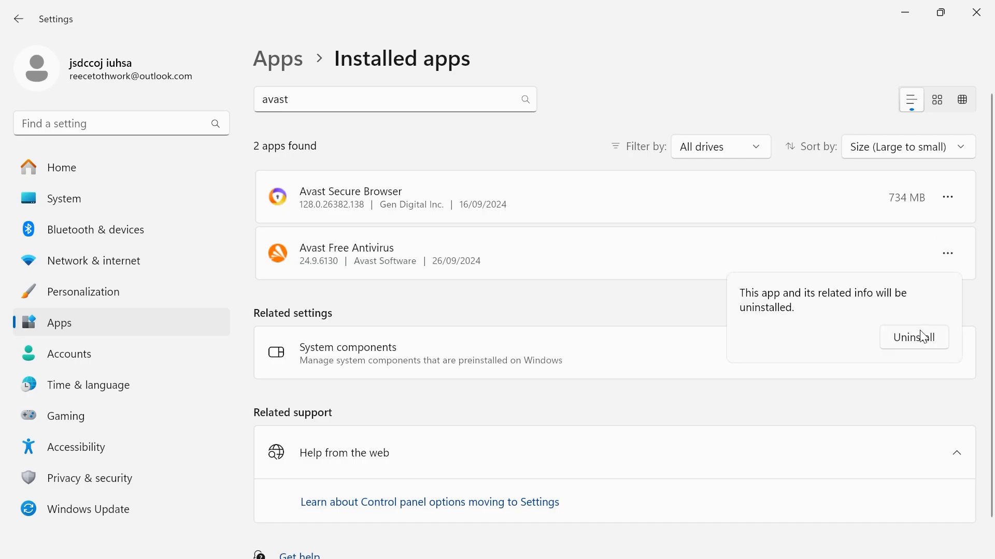
{"action": "left_click", "coordinate": [913, 337]}
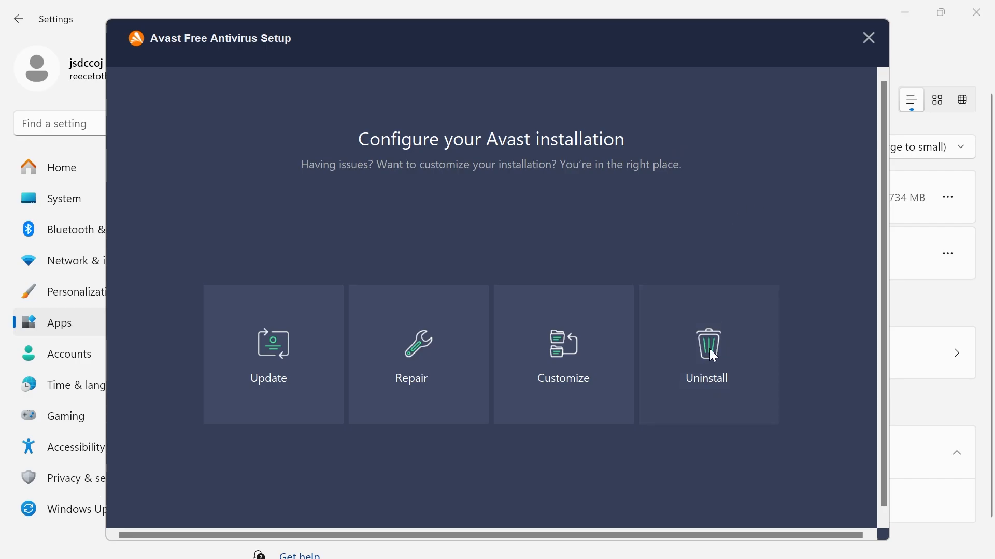
- Choose Uninstall in Avast setup and skip the reason survey
{"action": "left_click", "coordinate": [706, 354]}
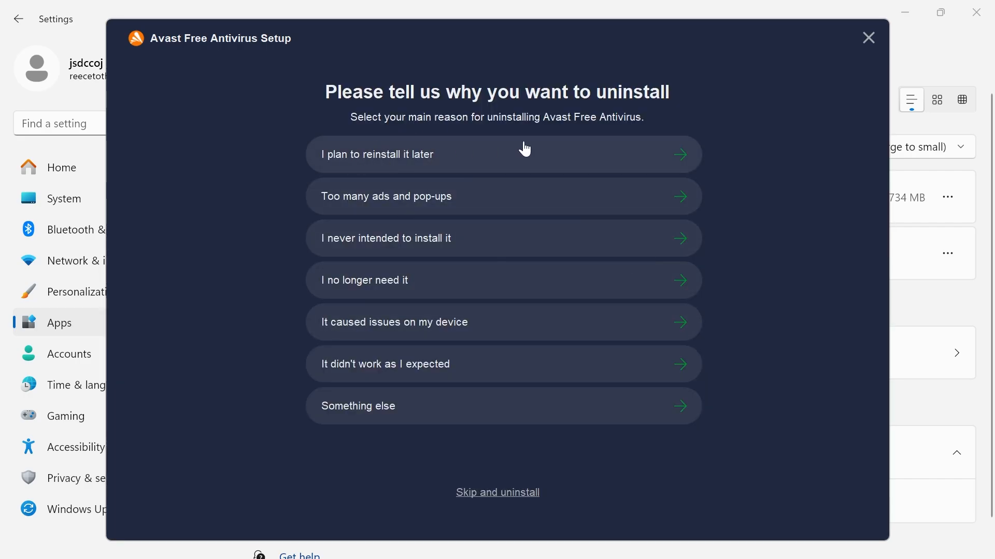
{"action": "mouse_move", "coordinate": [485, 501]}
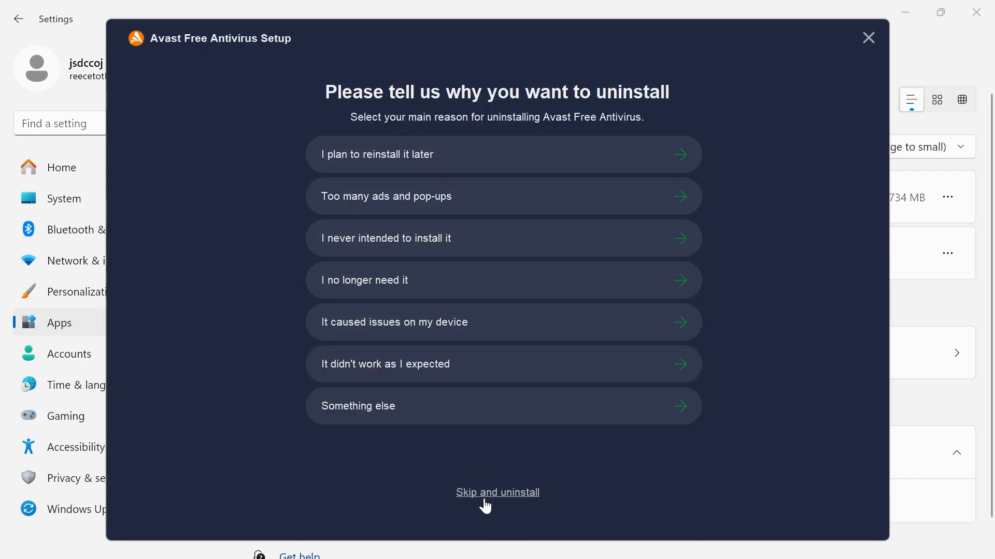
{"action": "left_click", "coordinate": [498, 493]}
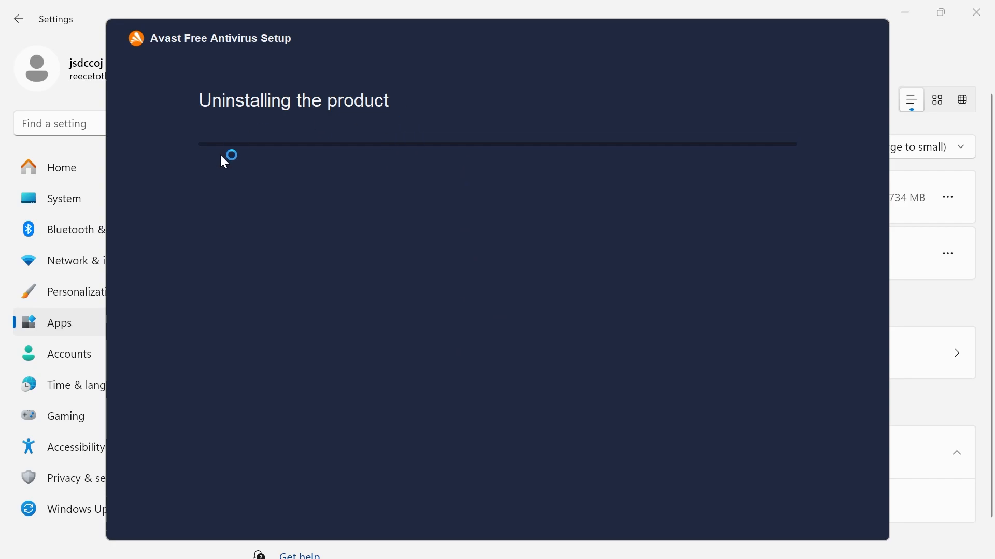
{"action": "mouse_move", "coordinate": [396, 188]}
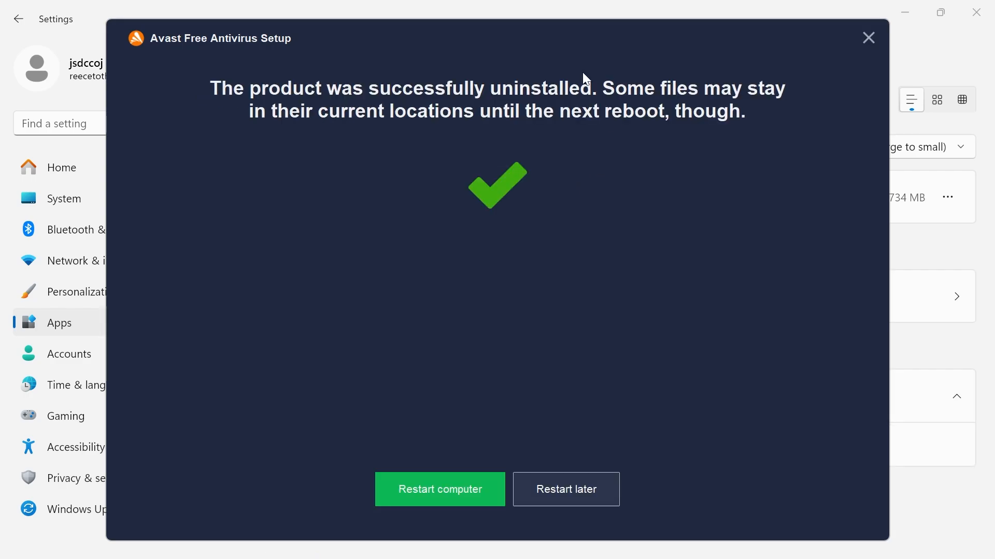
{"action": "mouse_move", "coordinate": [478, 85]}
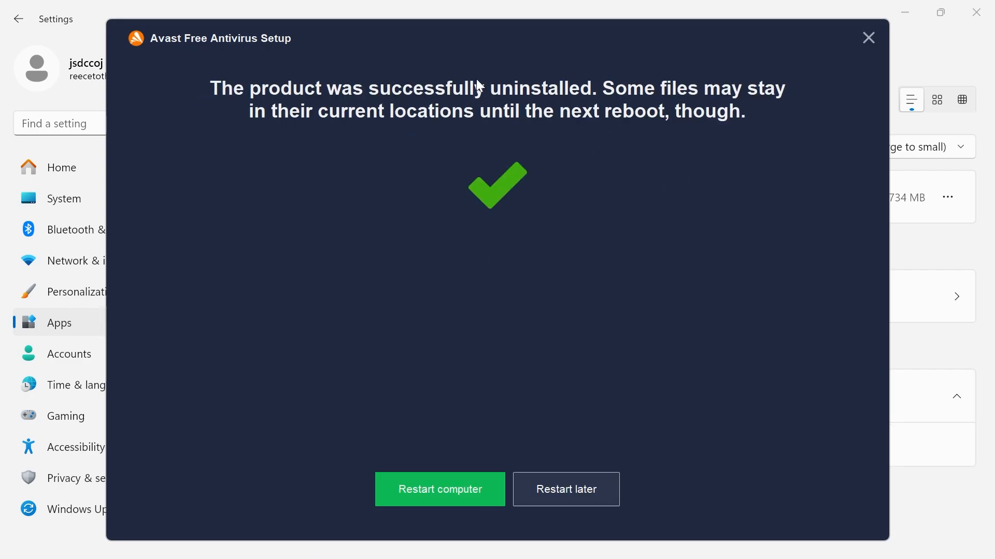
{"action": "mouse_move", "coordinate": [454, 135]}
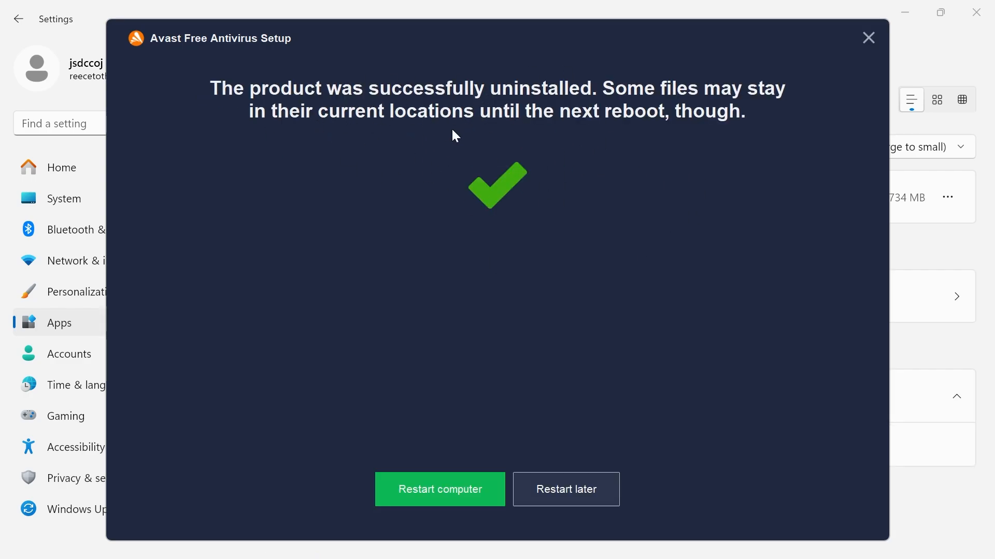
{"action": "mouse_move", "coordinate": [468, 435]}
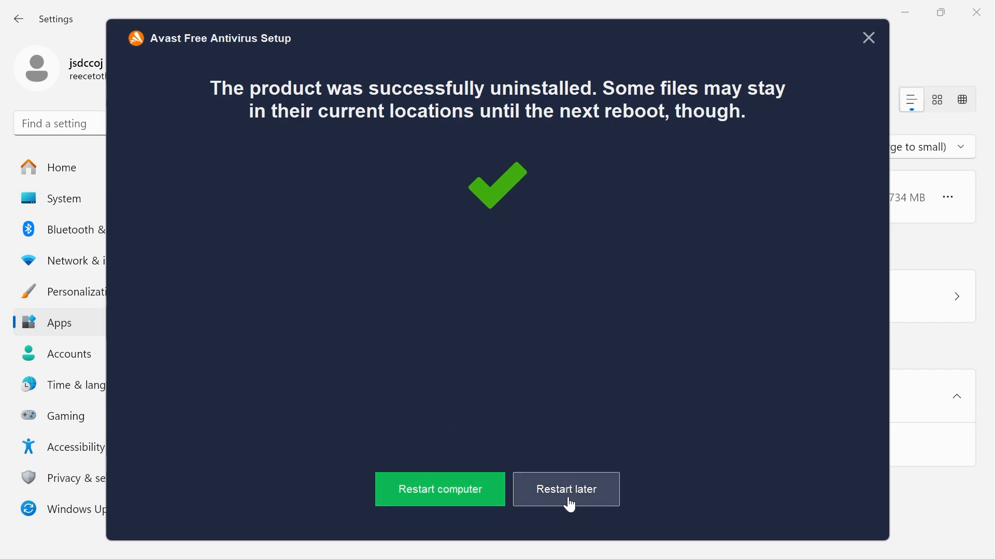
- Choose 'Restart later' to close Avast setup after the successful uninstall
{"action": "left_click", "coordinate": [565, 489]}
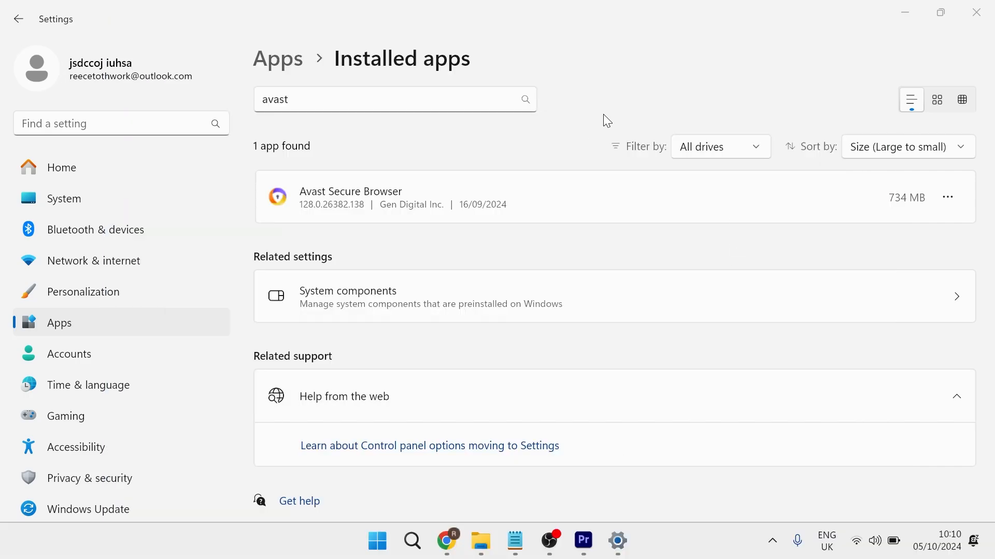